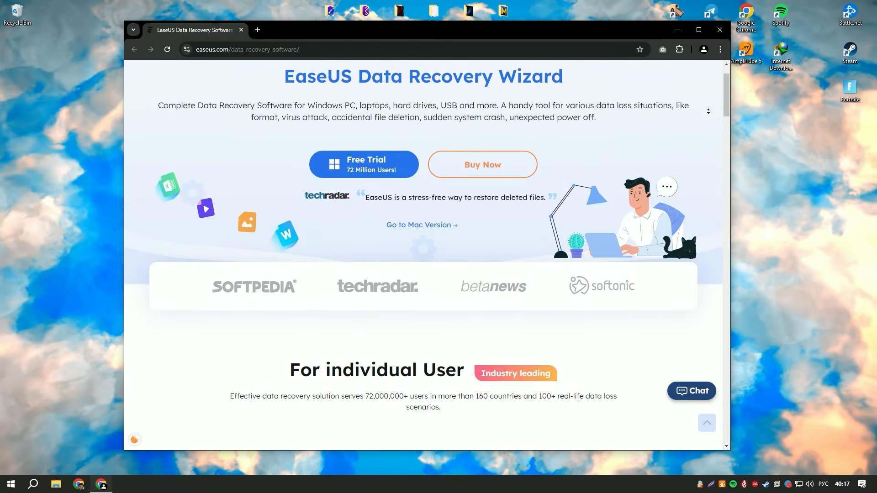
Step: Open the password-protected Example.rar archive in WinRAR
scroll("down", 3)
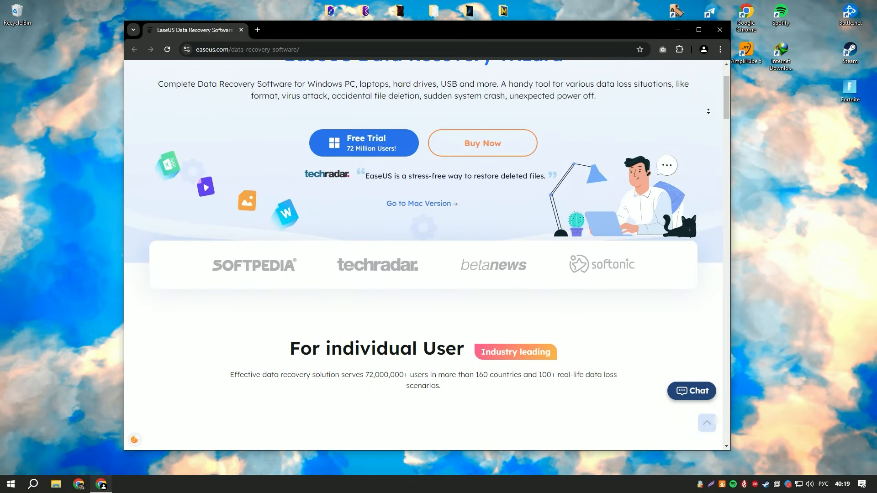
scroll("down", 3)
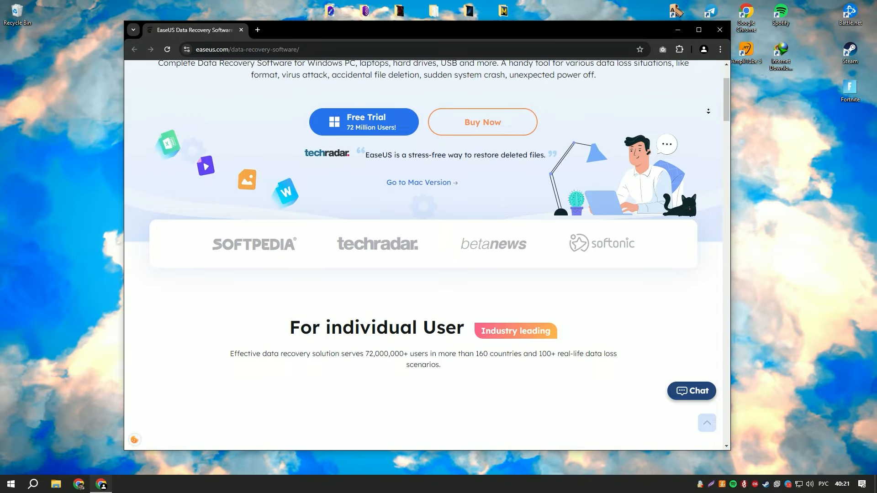
scroll("down", 3)
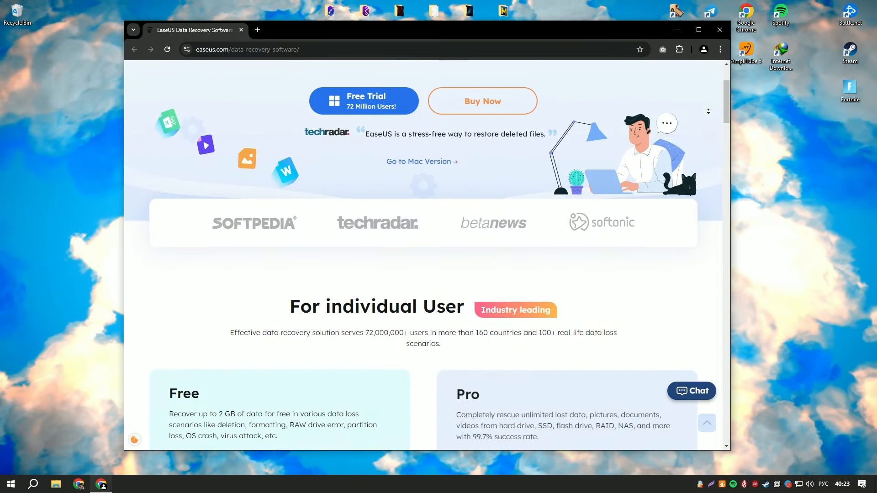
scroll("down", 3)
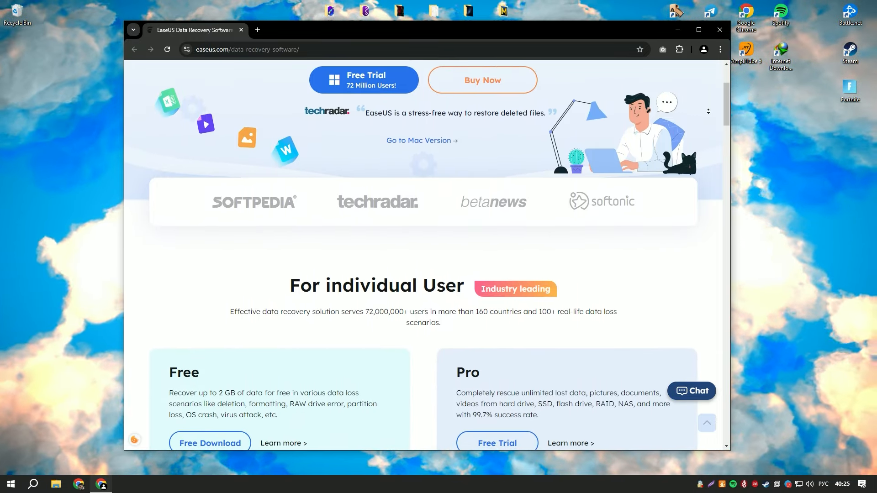
scroll("down", 3)
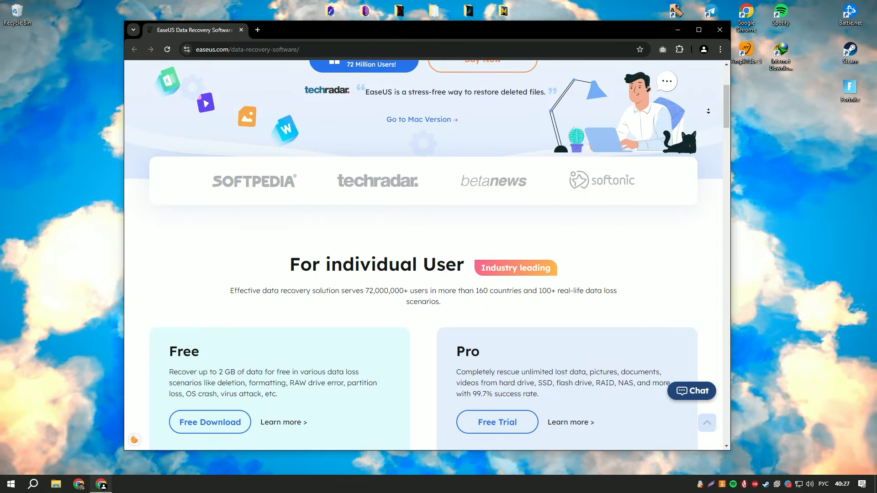
scroll("down", 3)
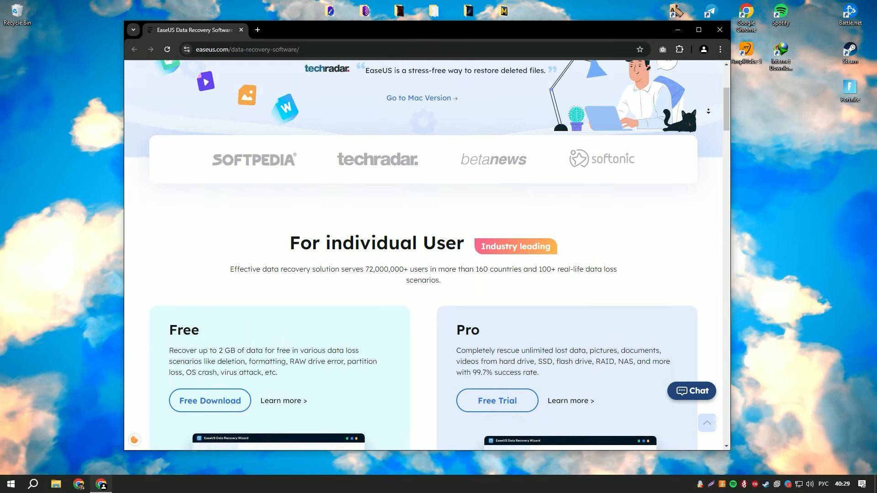
scroll("down", 3)
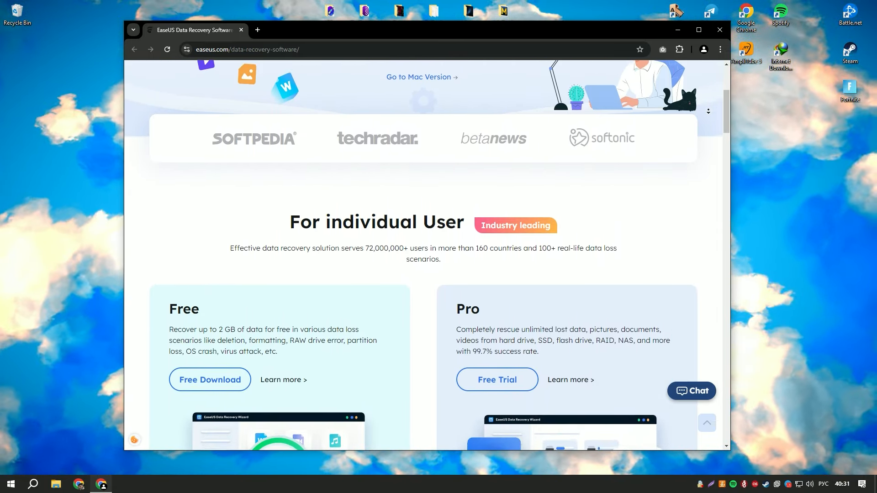
scroll("down", 3)
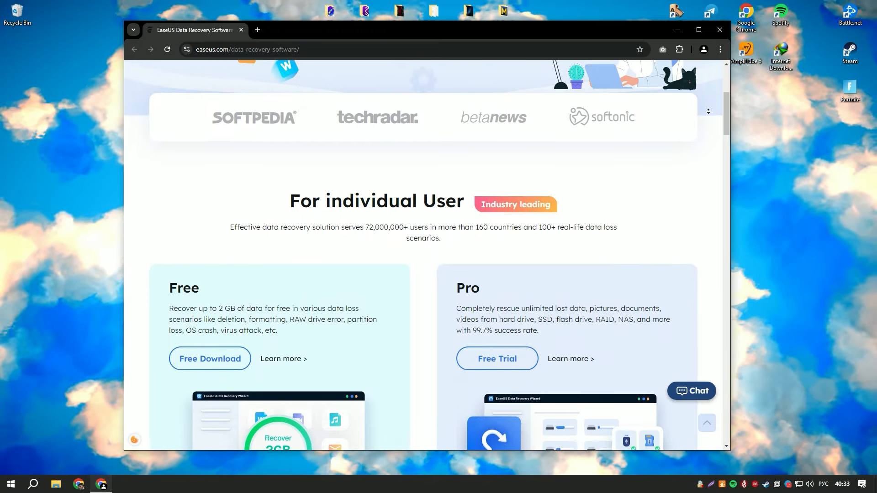
scroll("down", 3)
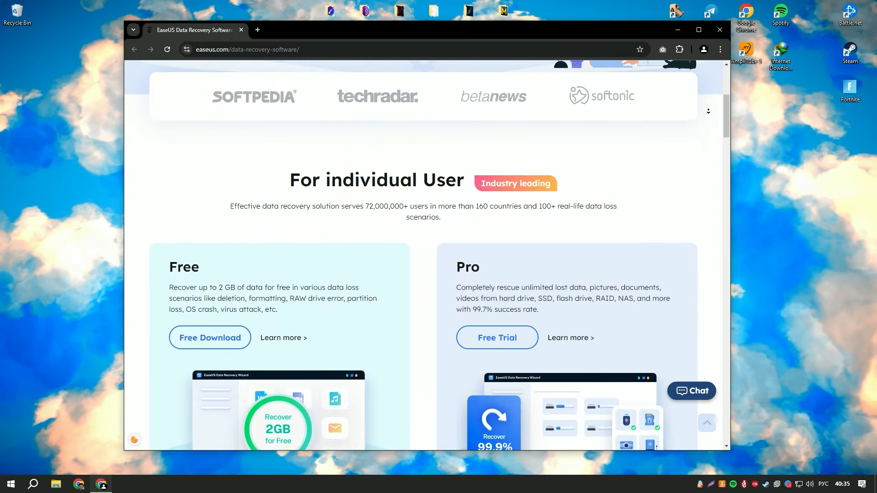
scroll("down", 3)
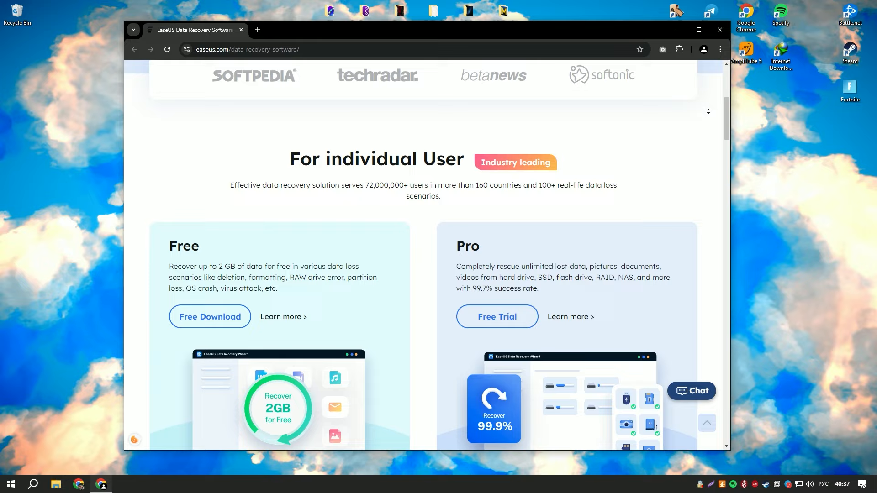
scroll("down", 3)
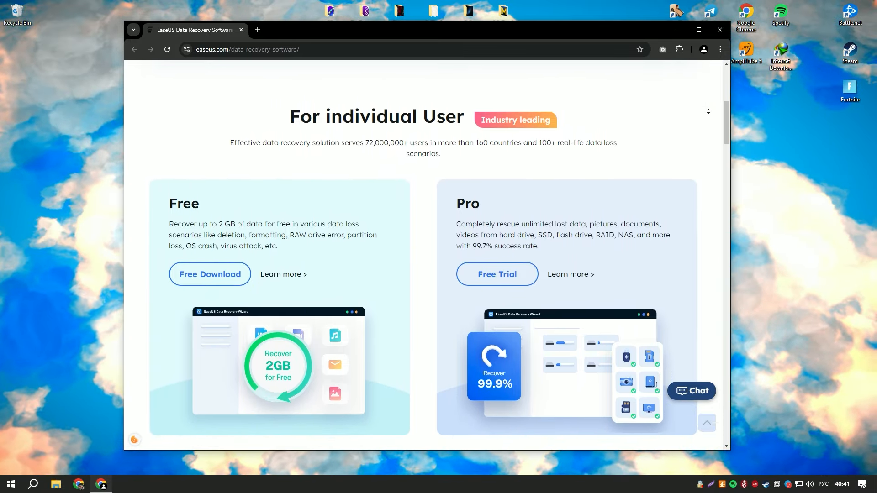
scroll("down", 3)
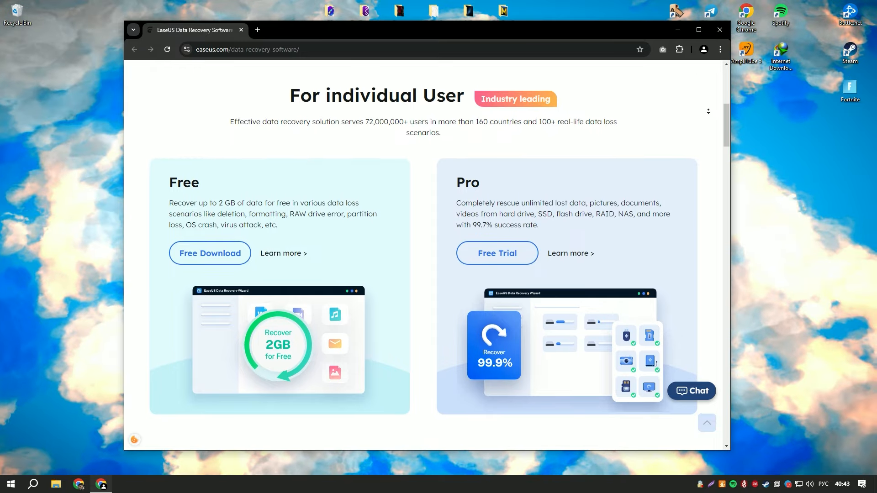
scroll("down", 3)
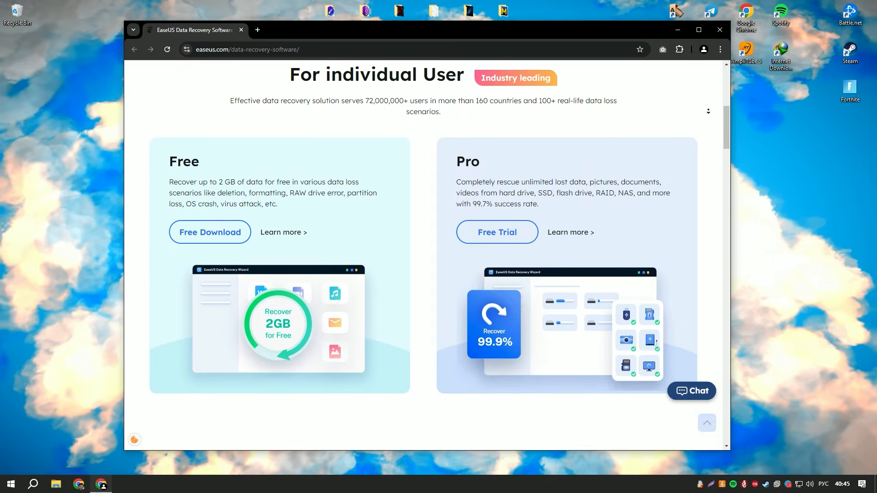
scroll("down", 3)
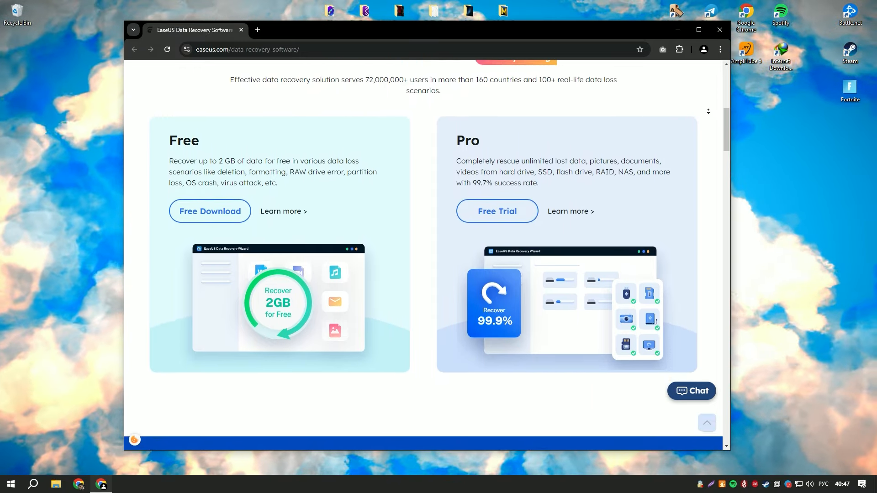
scroll("down", 3)
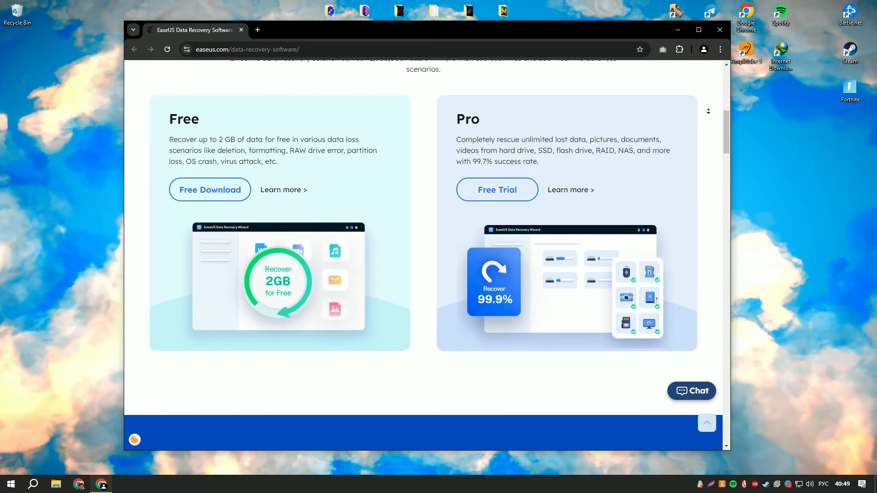
scroll("down", 3)
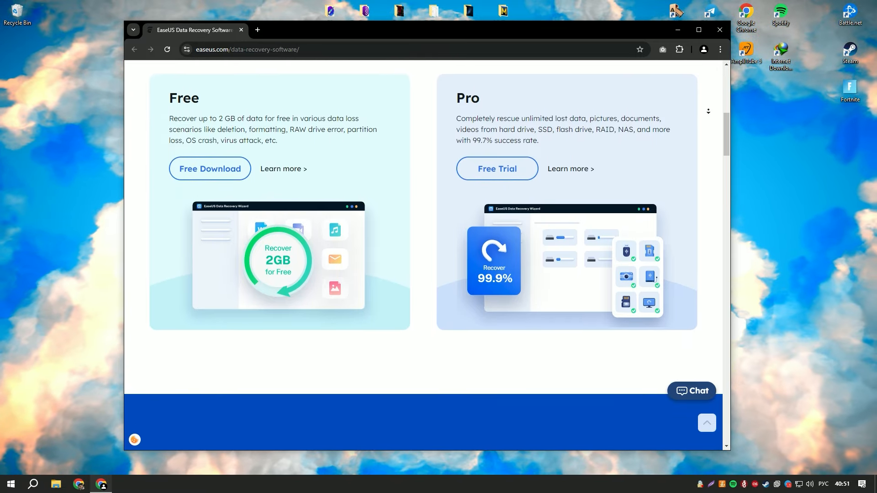
scroll("down", 3)
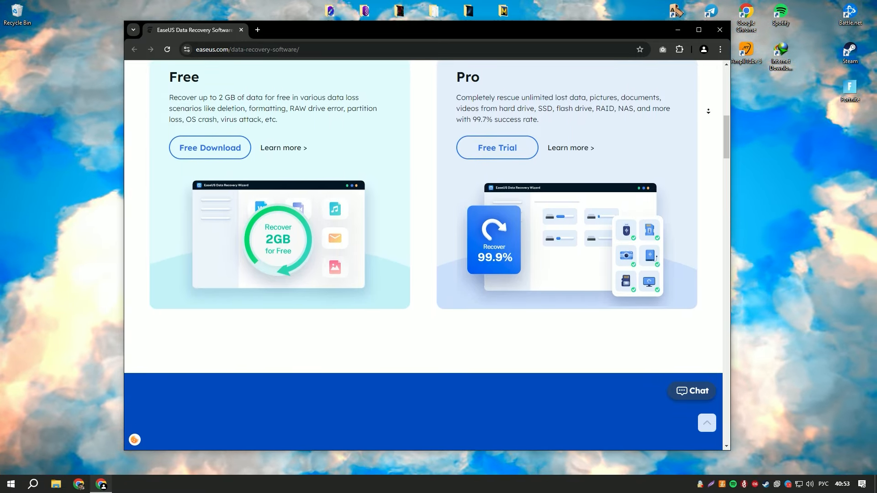
scroll("down", 3)
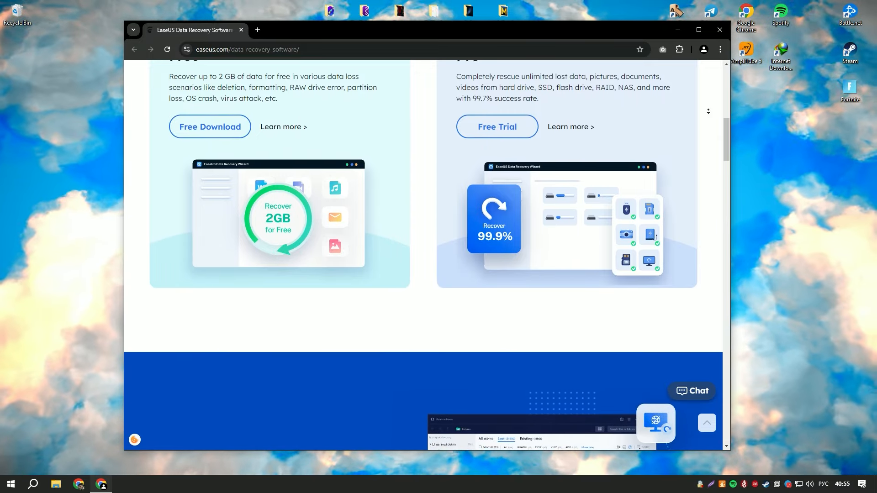
scroll("down", 3)
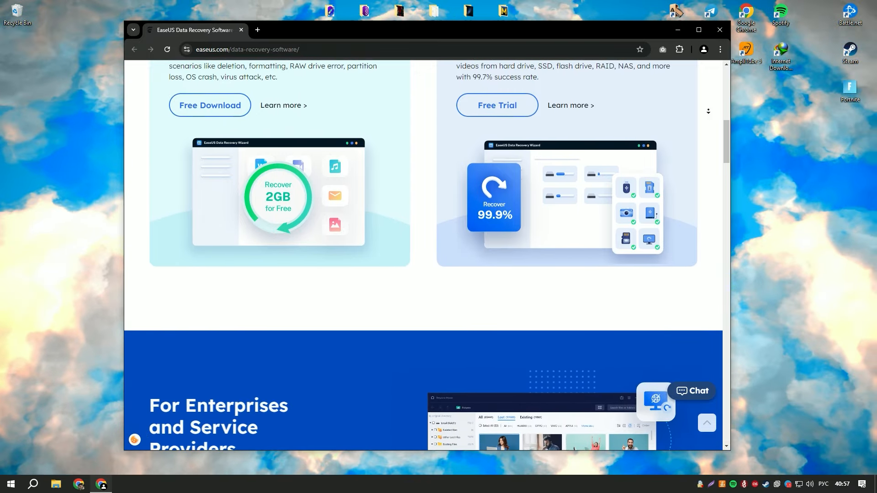
scroll("down", 3)
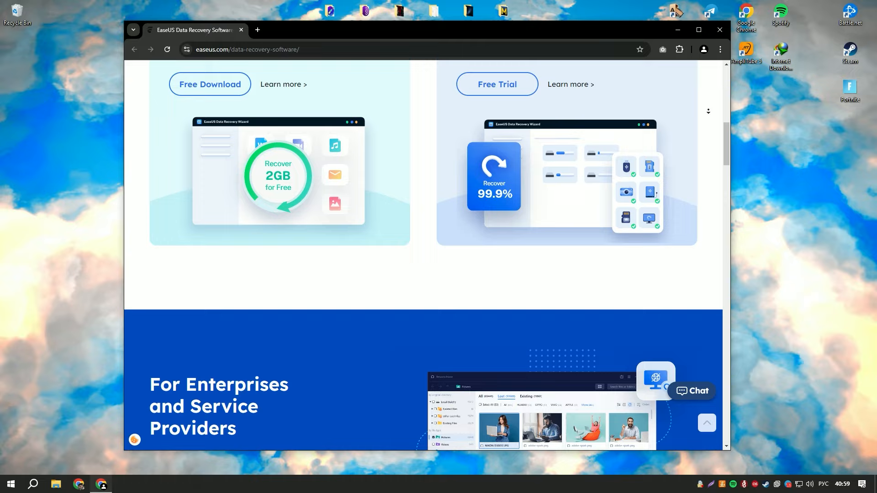
scroll("down", 3)
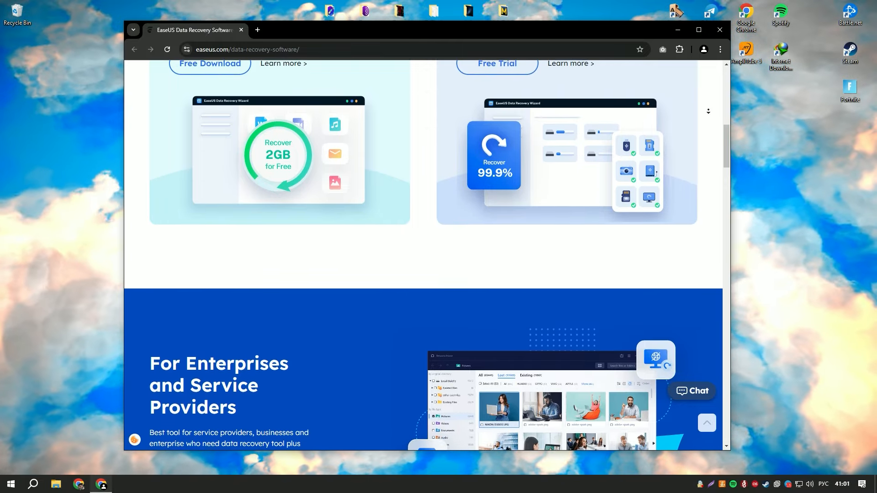
scroll("down", 3)
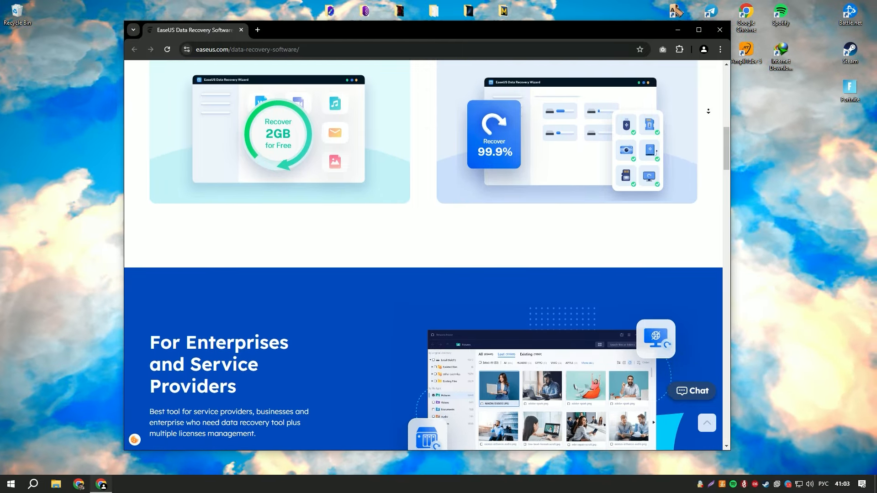
scroll("down", 3)
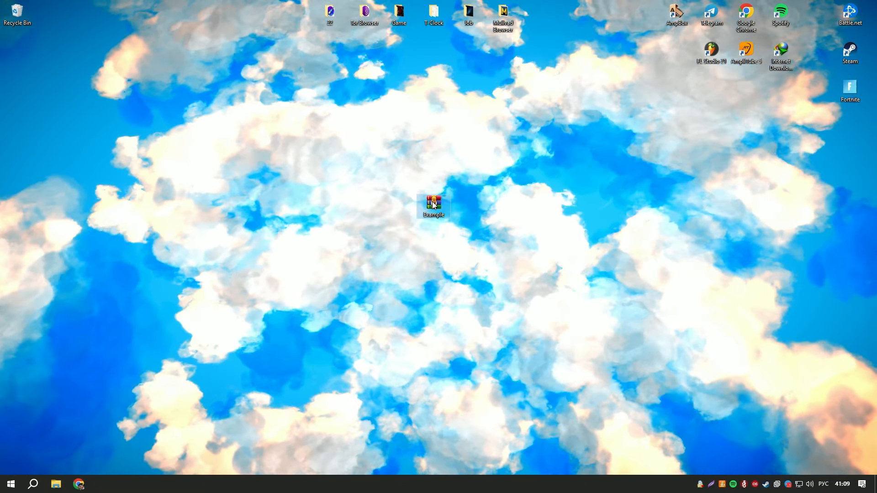
double_click(433, 202)
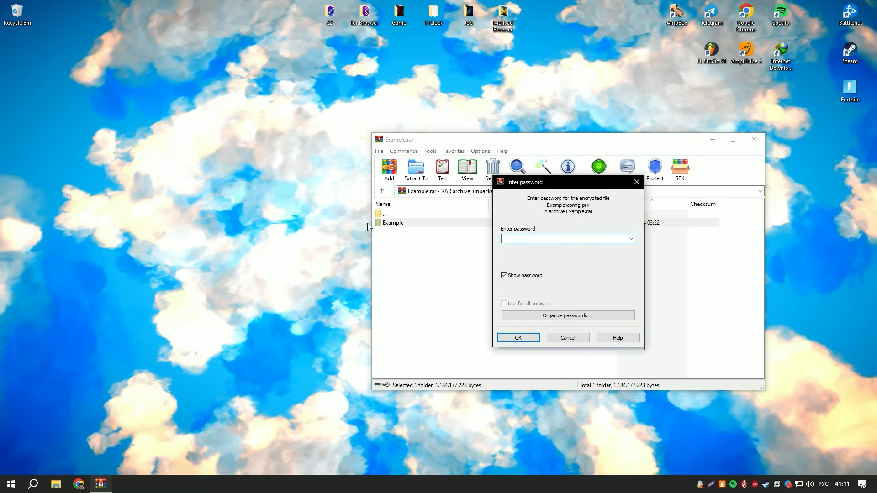
Step: Dismiss the password prompt, extract Example to the desktop, close WinRAR, and open Example
left_click(517, 337)
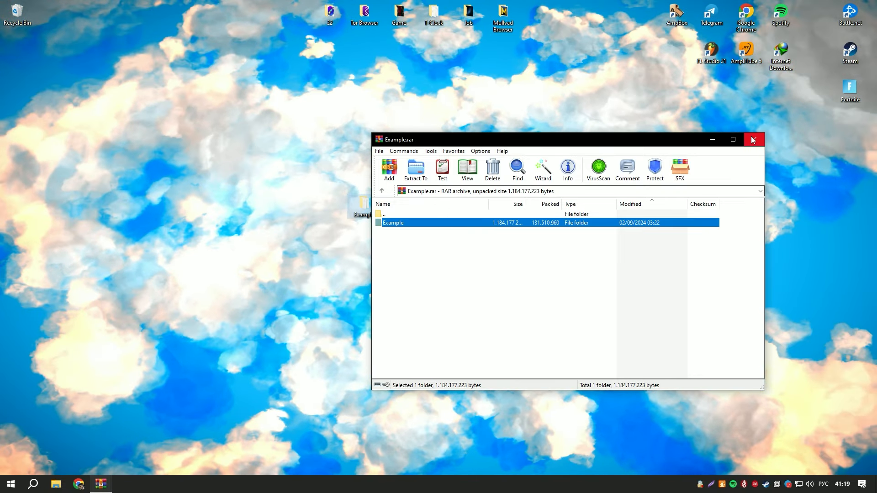
left_click(752, 139)
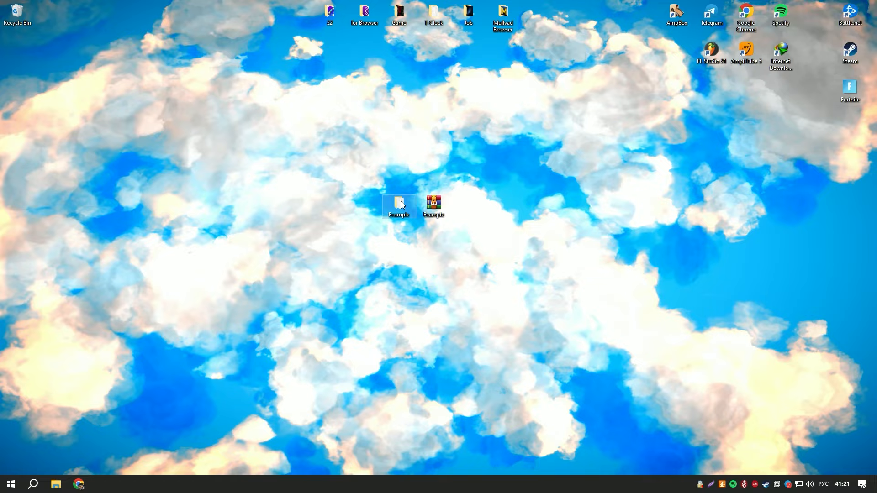
double_click(399, 205)
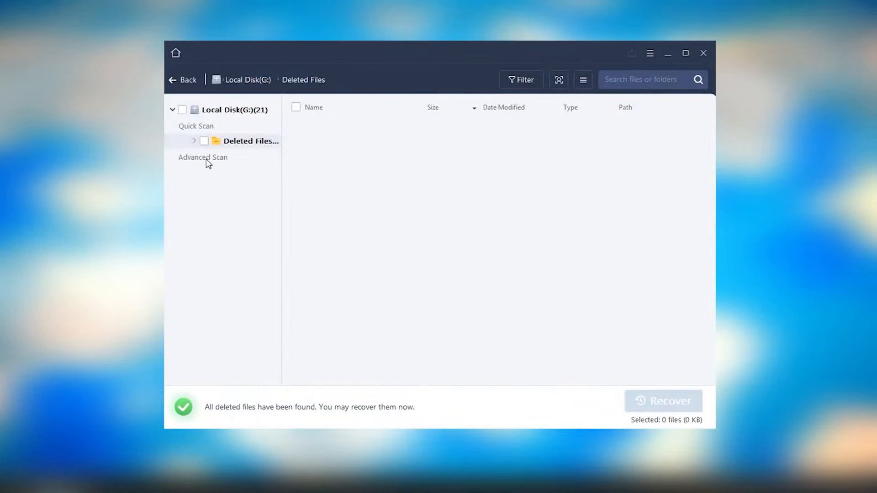
Step: Advanced-scan Local Disk G: and expand More Files to show the RAR, JPEG and MP4 folders
left_click(203, 157)
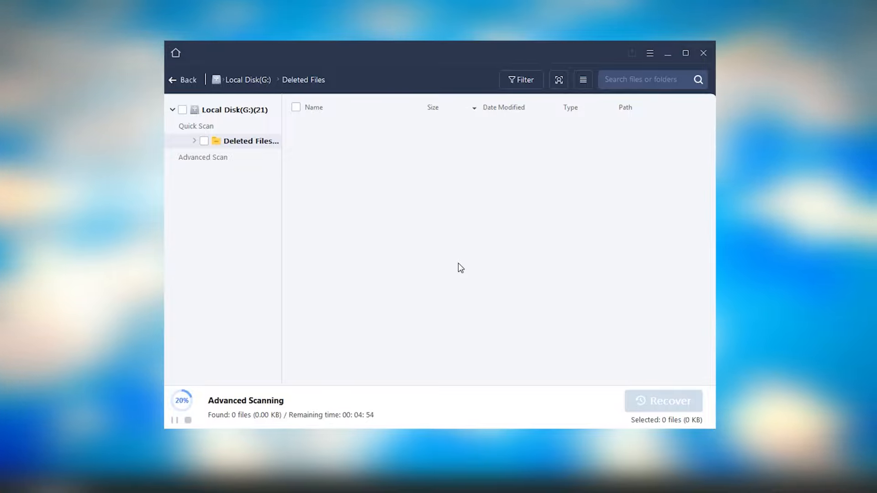
mouse_move(203, 248)
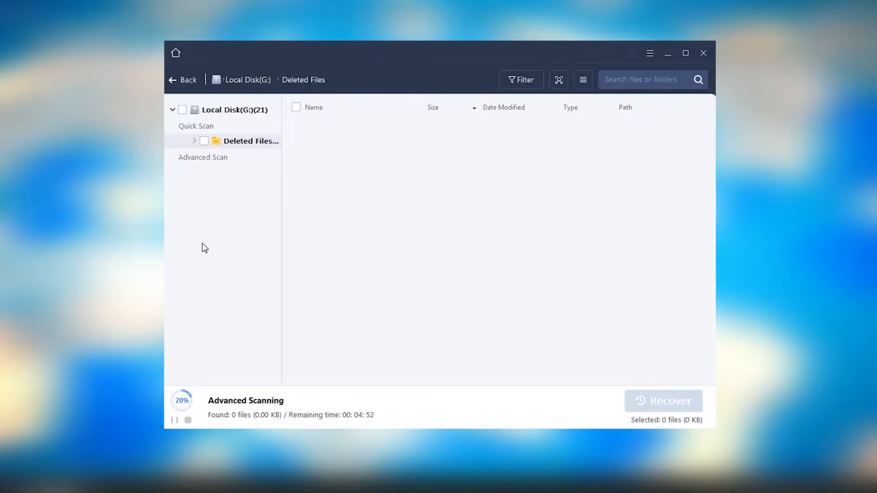
mouse_move(216, 202)
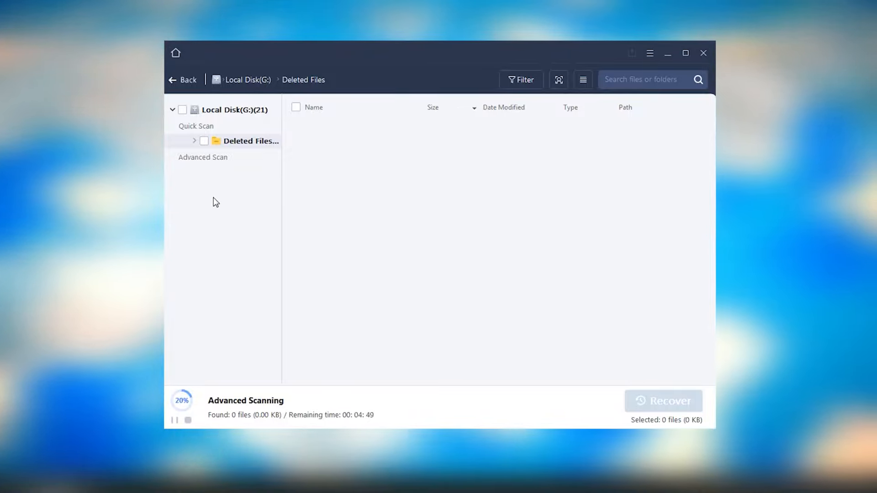
left_click(246, 172)
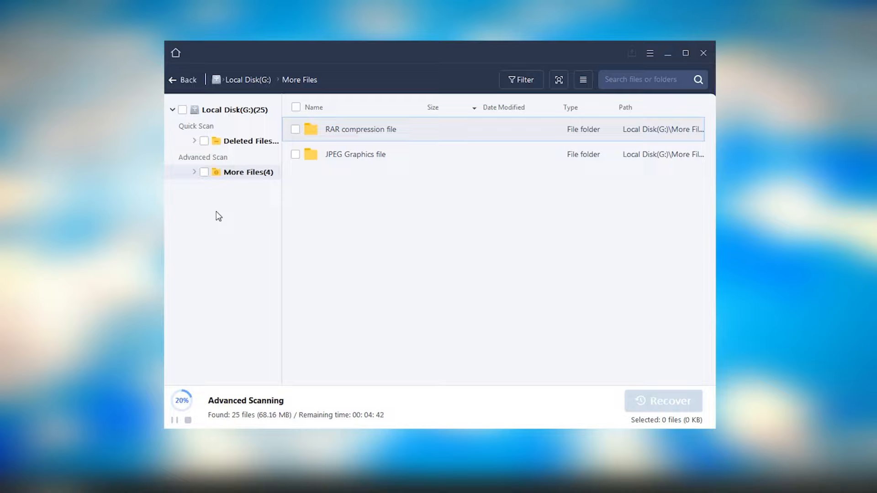
left_click(194, 172)
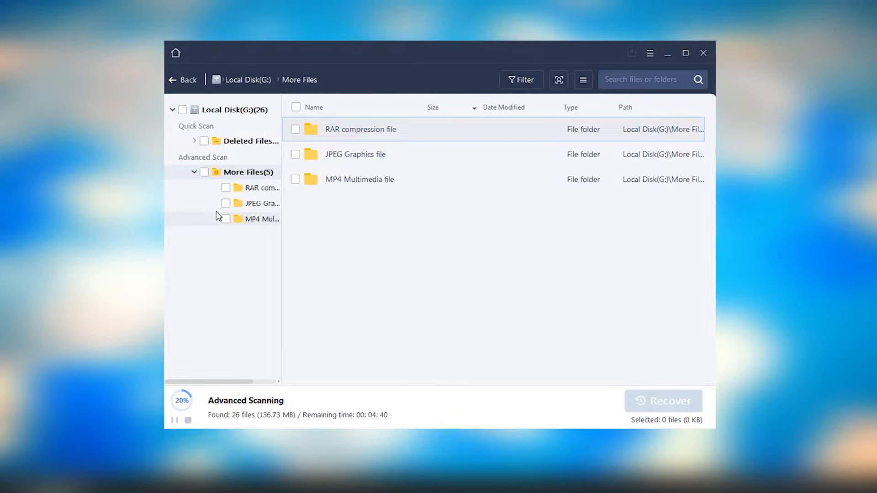